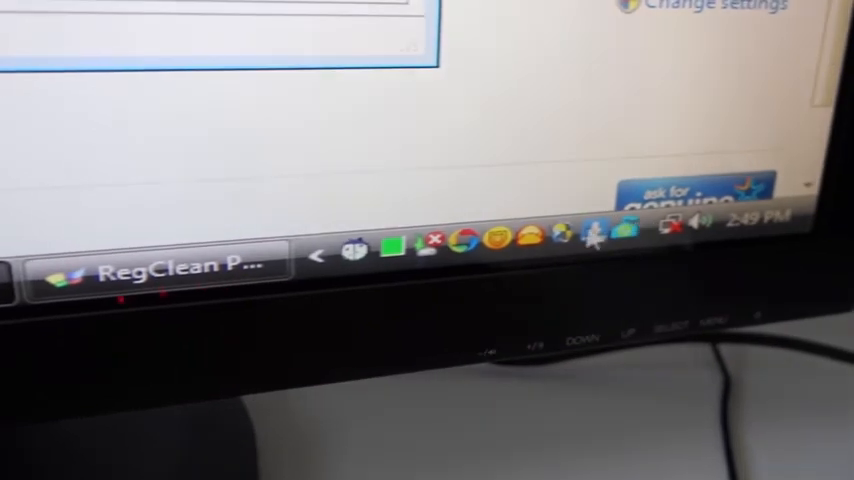
pyautogui.moveTo(398, 258)
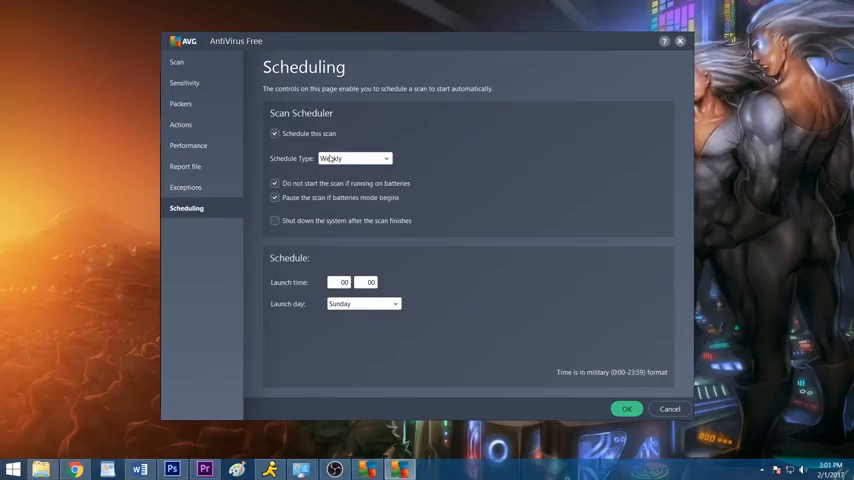
# From Control Panel's Programs and Features list, select Viewpoint Media Player among installed programs.
pyautogui.click(354, 158)
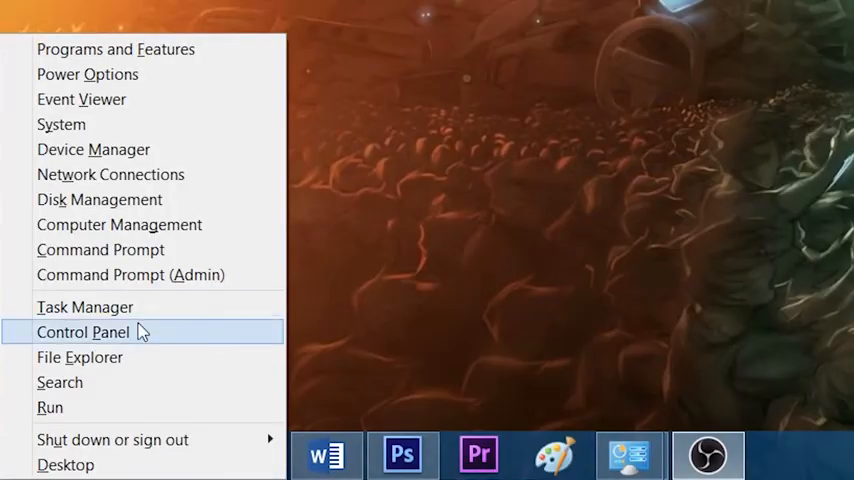
pyautogui.click(84, 332)
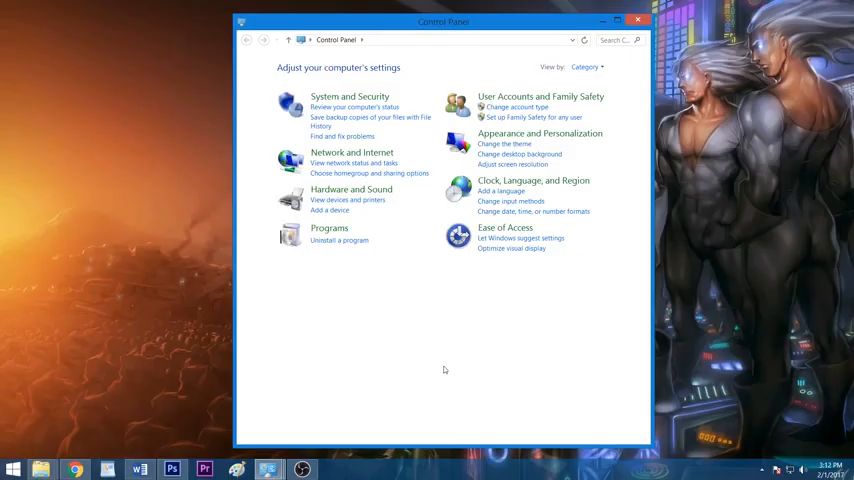
pyautogui.click(340, 240)
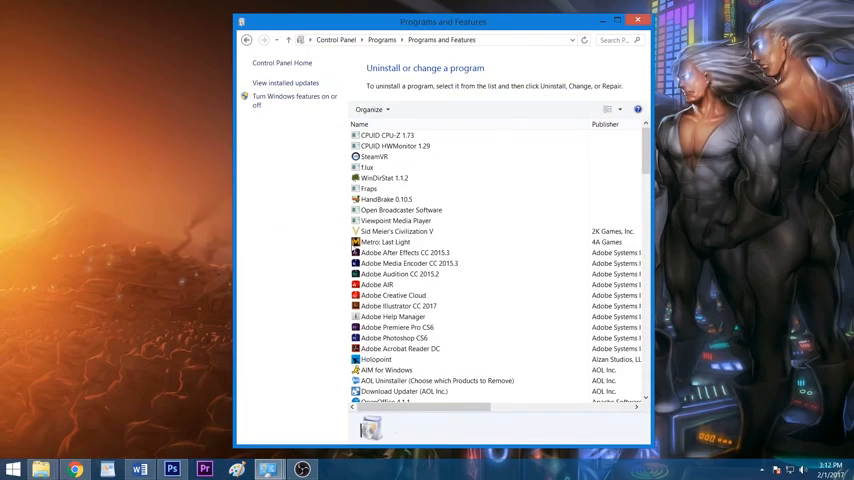
pyautogui.click(404, 252)
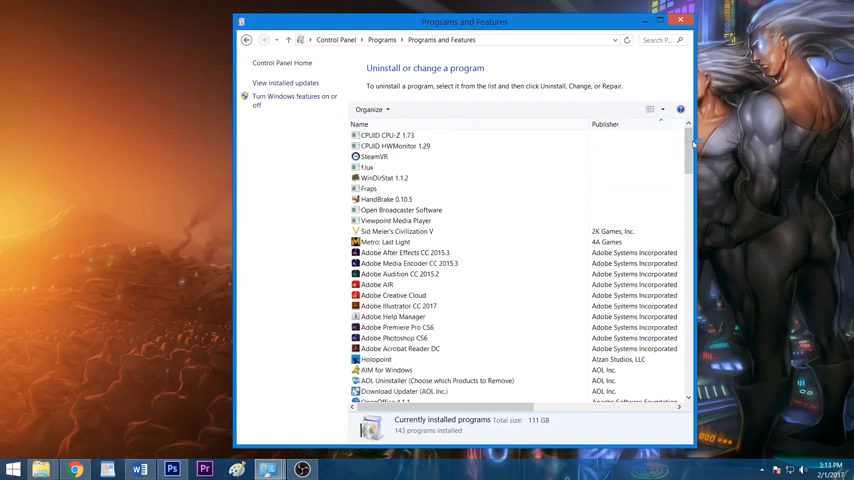
pyautogui.scroll(-3)
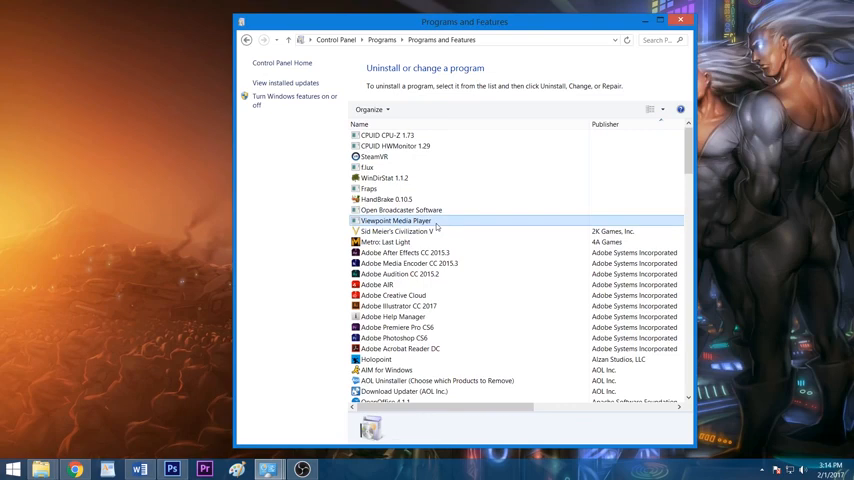
pyautogui.click(424, 108)
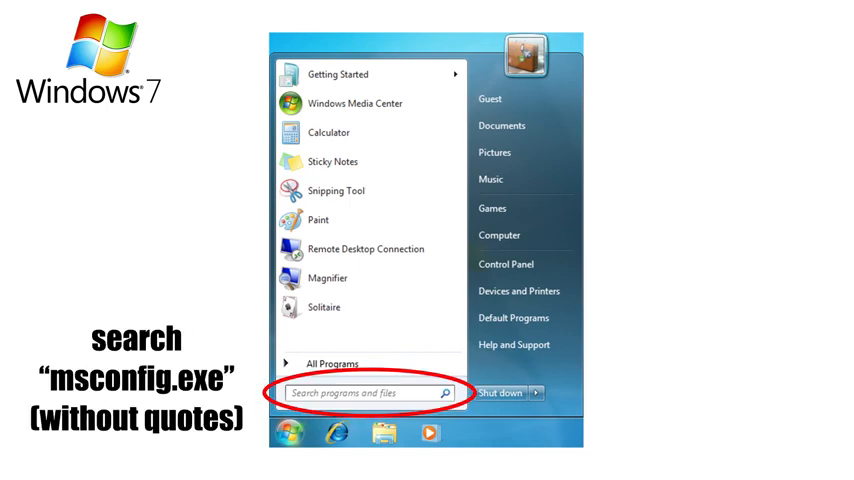
# Via msconfig.exe's Startup list, uncheck Google Update and Director MX 2004 and confirm with OK.
pyautogui.write('msconfig.exe')
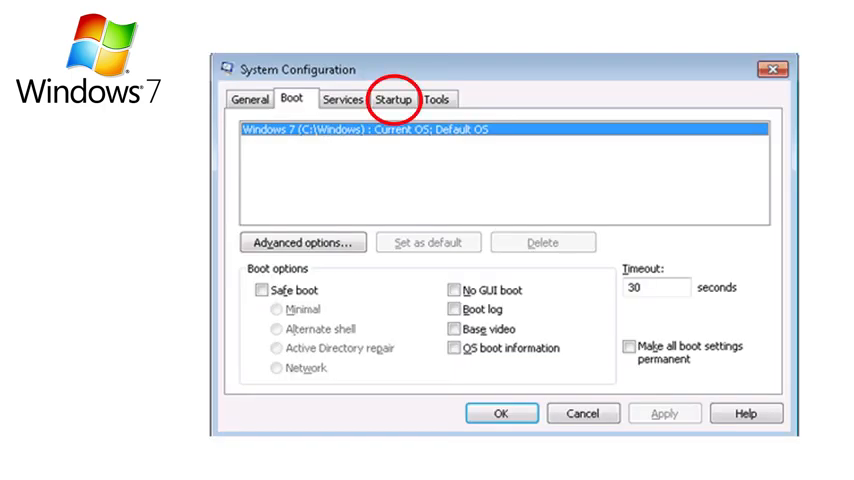
pyautogui.click(392, 100)
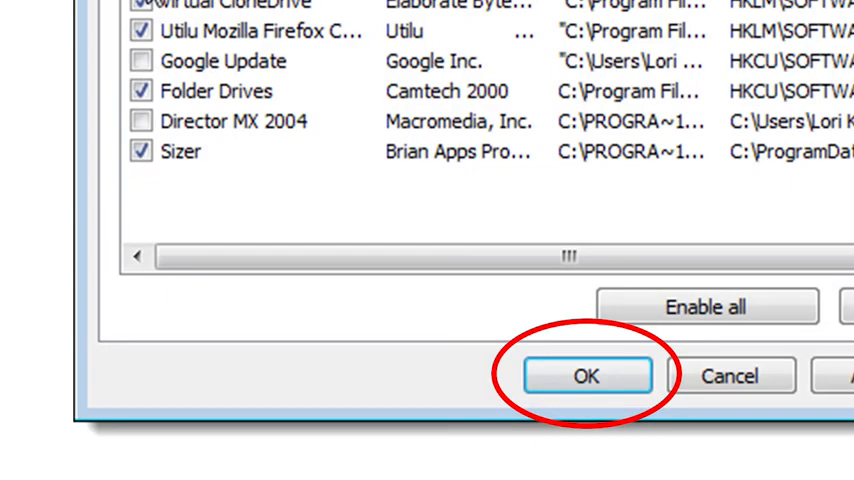
pyautogui.click(586, 376)
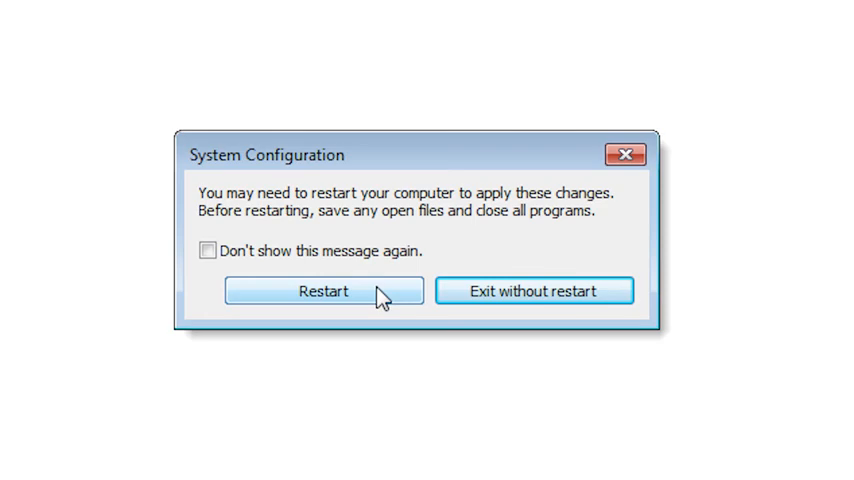
# Dismiss System Configuration's restart prompt without rebooting now.
pyautogui.click(536, 292)
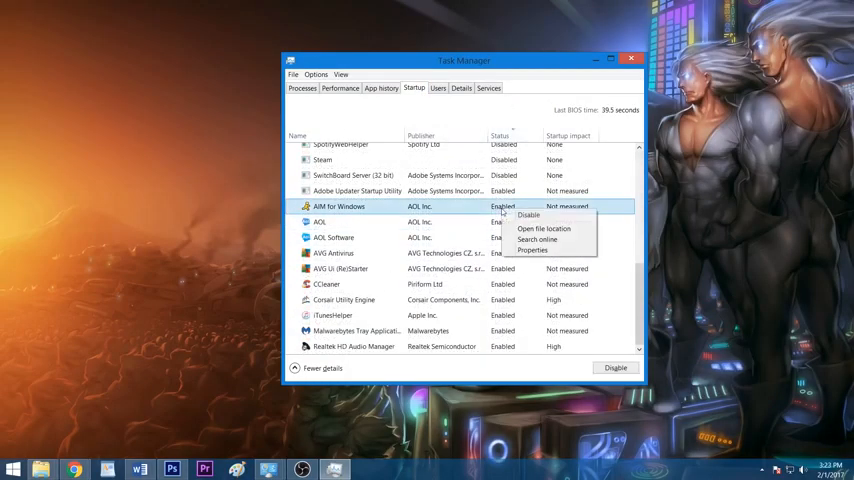
# Disable the AIM for Windows and AVG Antivirus startup entries in Task Manager.
pyautogui.click(528, 216)
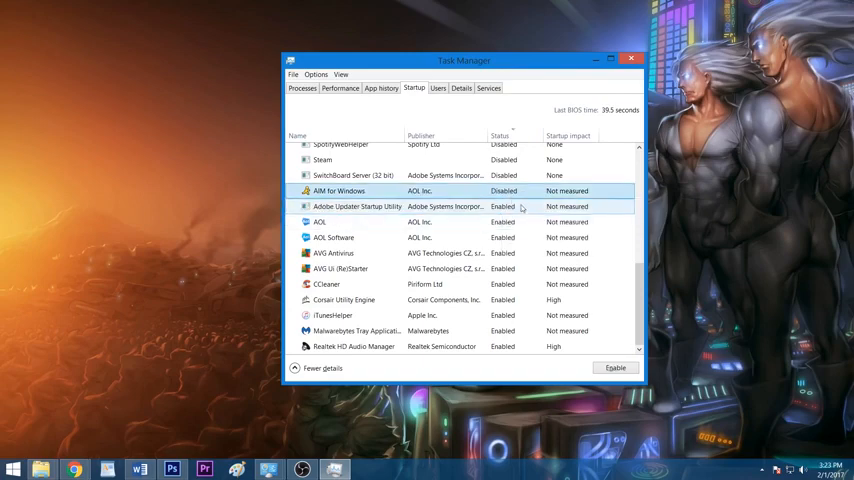
pyautogui.rightClick(332, 252)
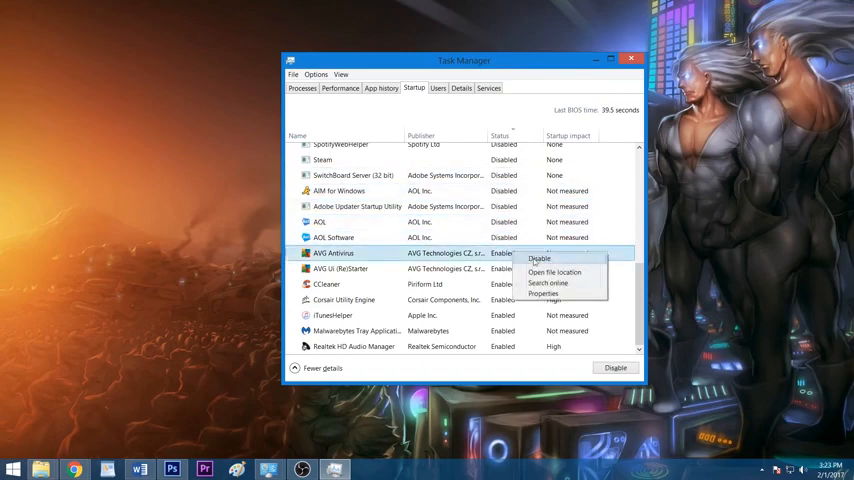
pyautogui.click(632, 58)
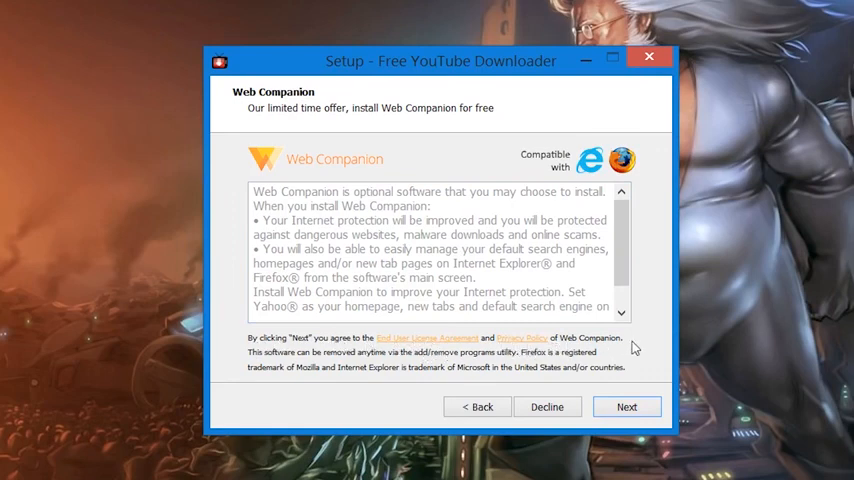
# Decline the bundled Web Companion offer in Free YouTube Downloader setup.
pyautogui.click(548, 406)
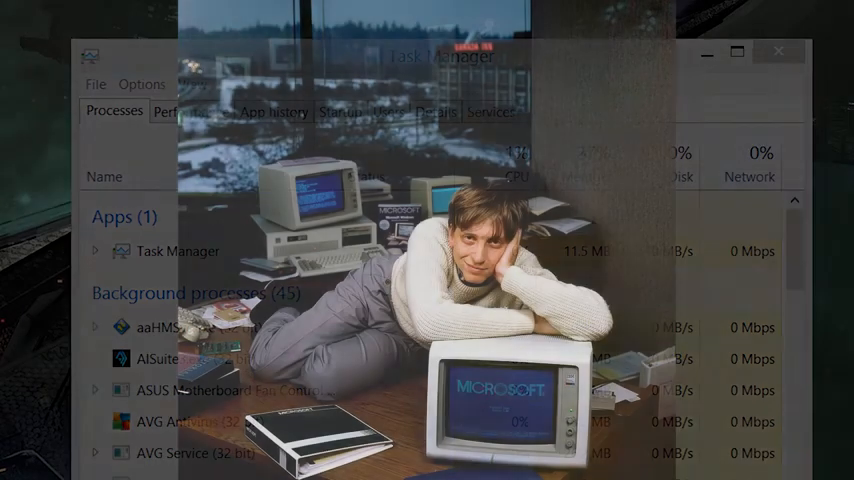
pyautogui.click(778, 52)
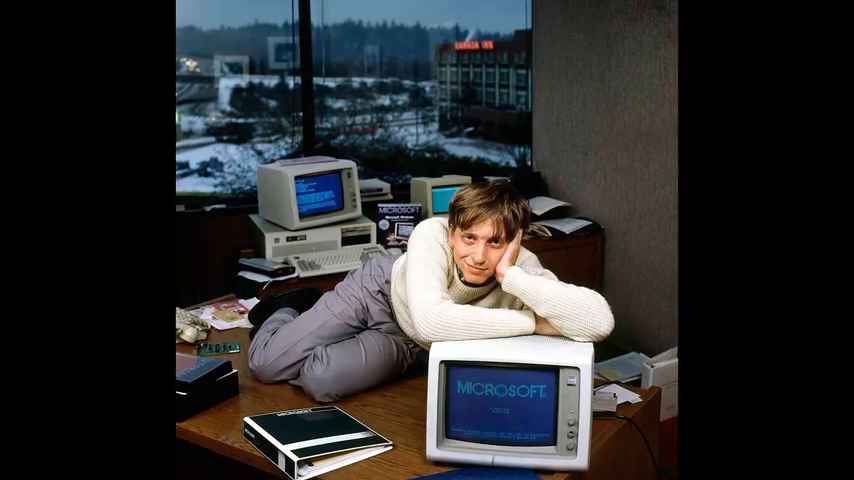